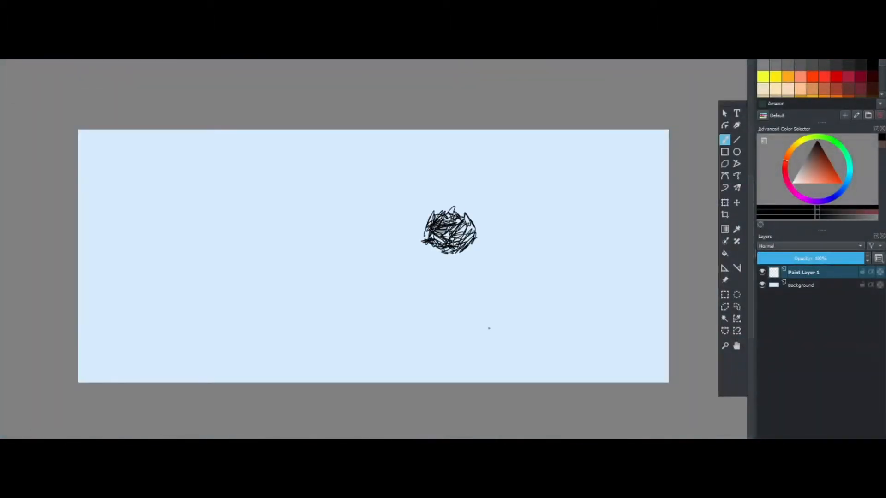
Scribble the crouching figure's arms, legs and body in black, then add wings and horns
drag(435, 234, 404, 251)
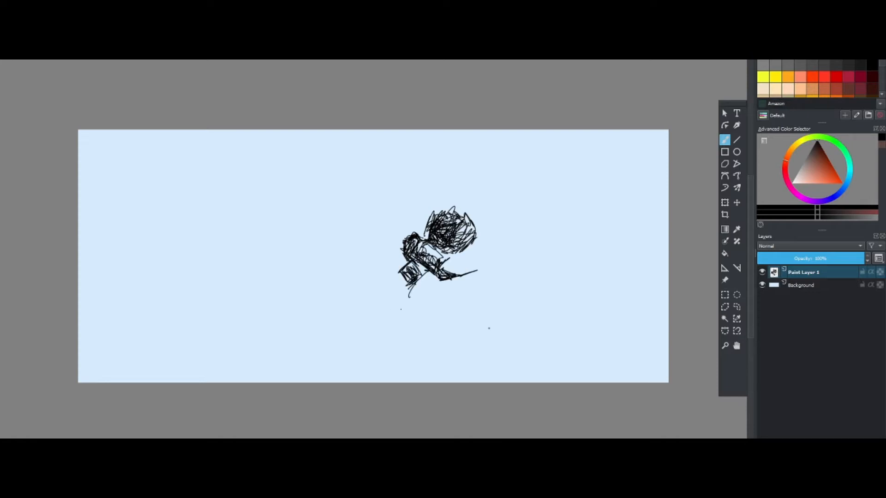
drag(418, 277, 365, 334)
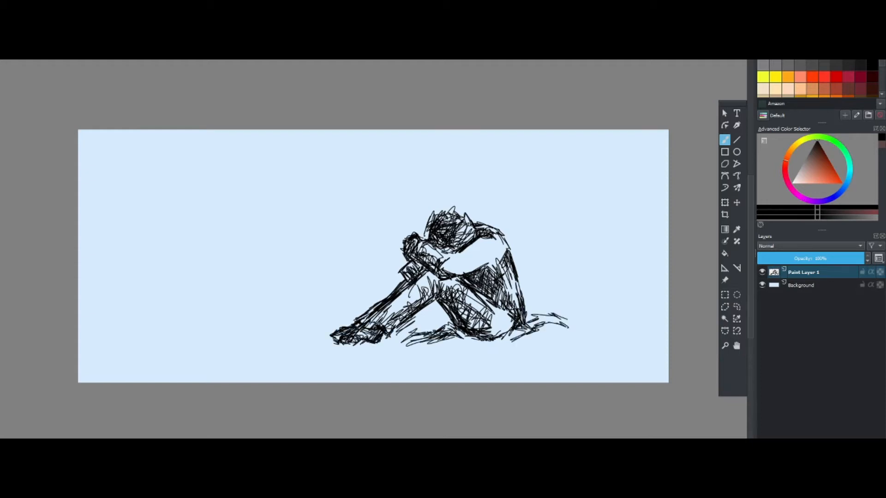
drag(508, 226, 617, 221)
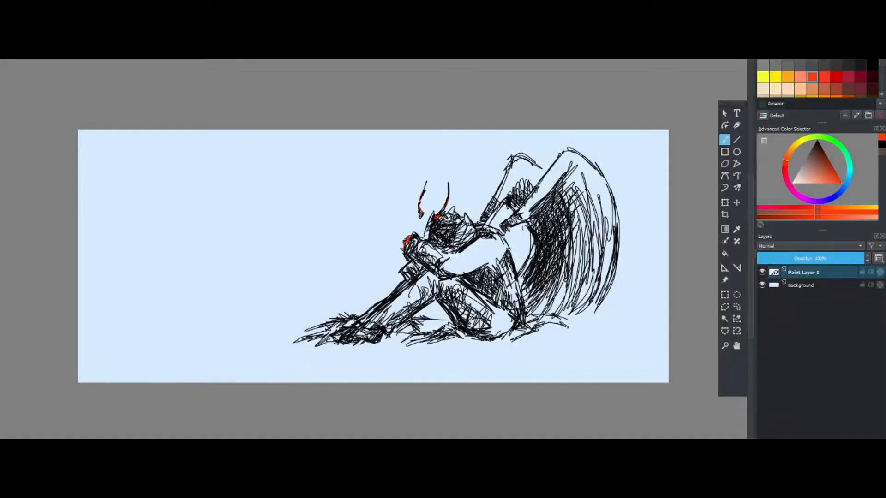
Hide Paint Layer 1's figure sketch and select another layer for the ground
click(803, 285)
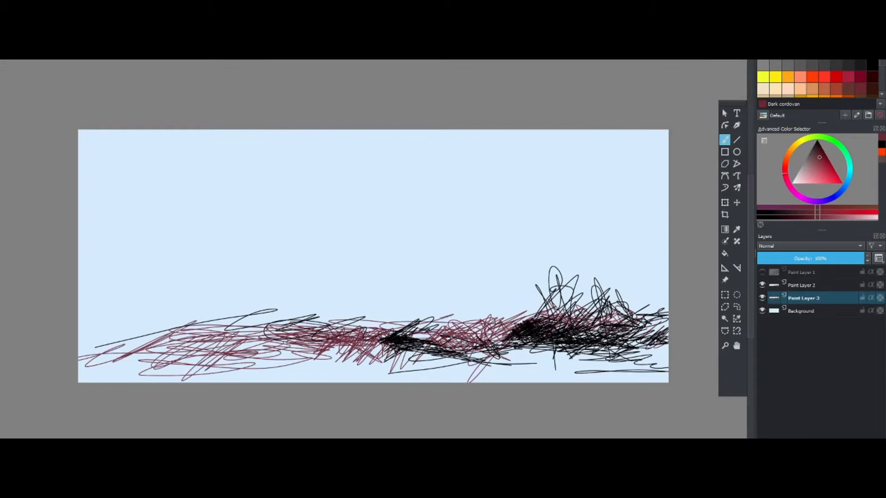
click(763, 273)
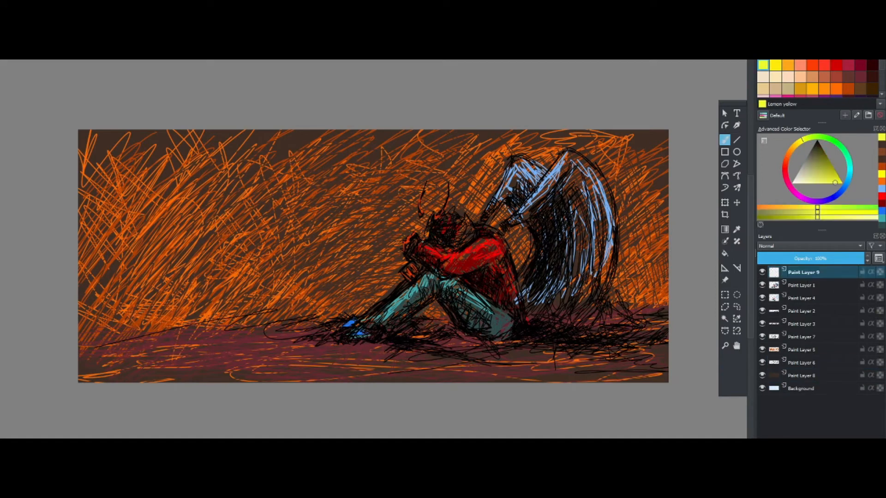
Scribble lemon yellow highlights over the background, then return to the top layer and pick RGB Red
drag(421, 223, 446, 187)
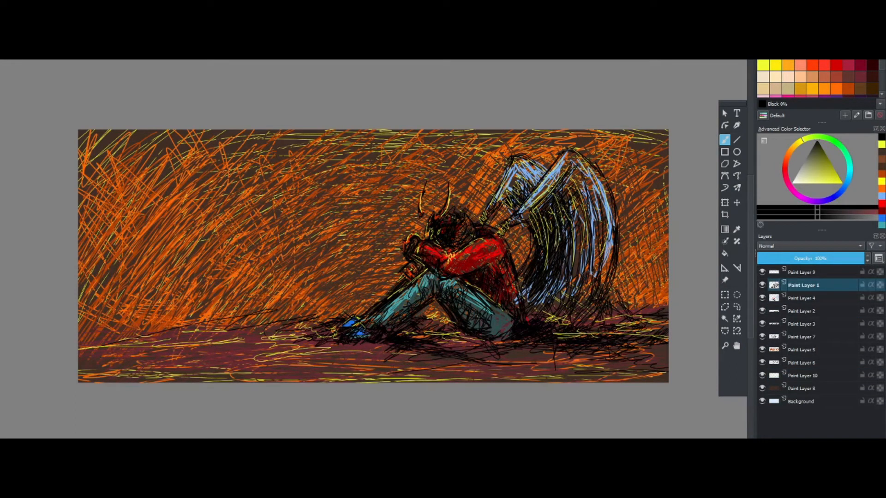
click(802, 337)
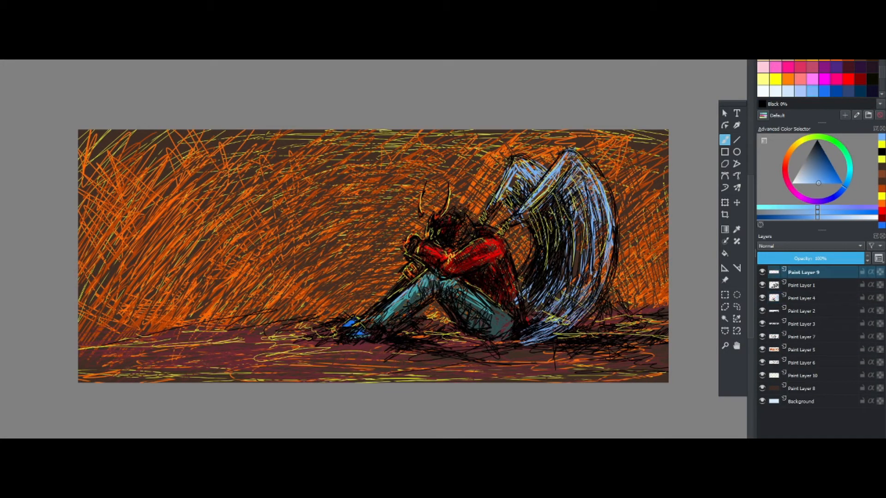
click(848, 79)
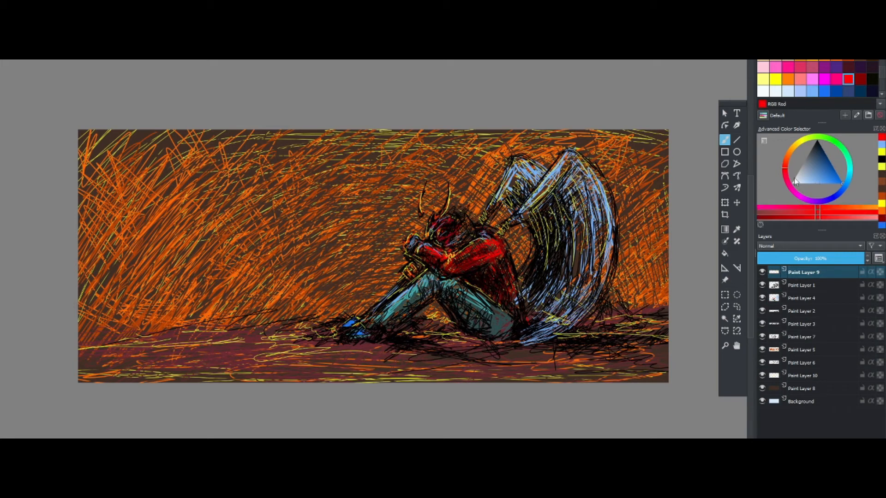